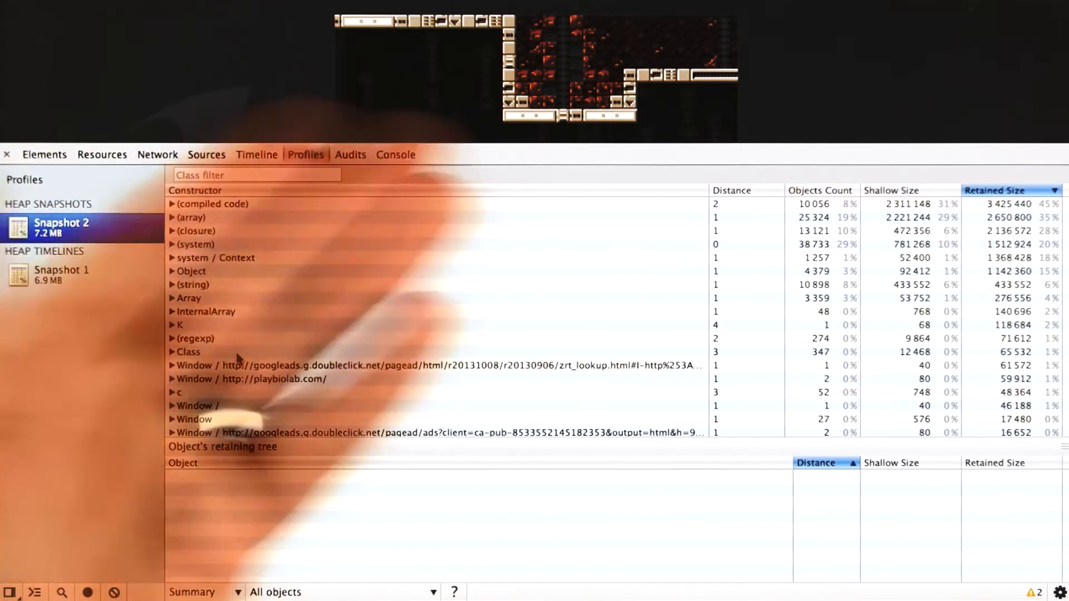
mouse_move(239, 358)
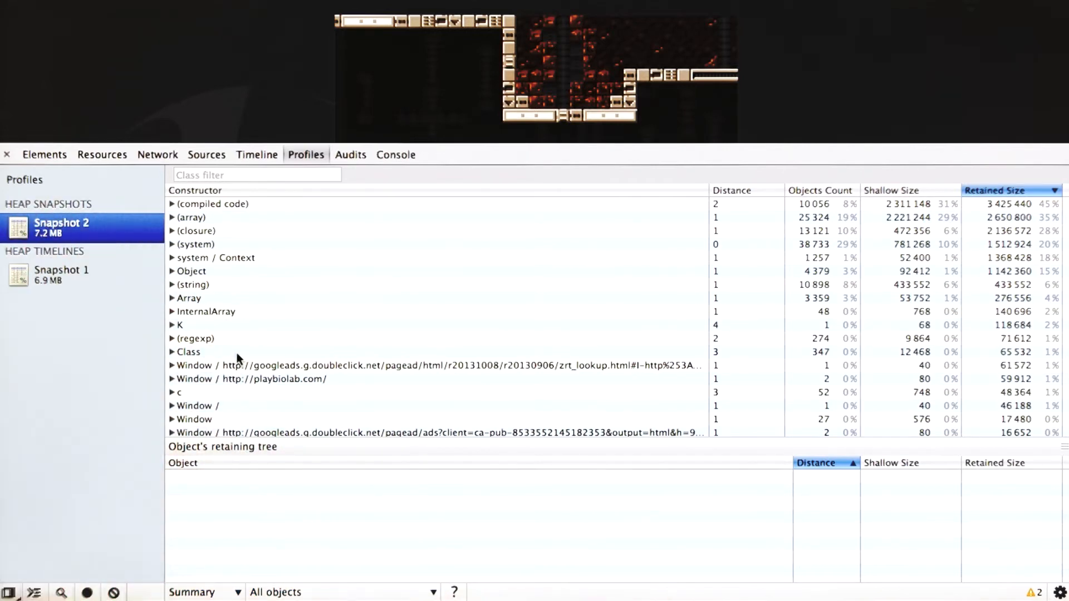
Step: Capture a third heap snapshot of the game page from the Profiles panel
click(25, 180)
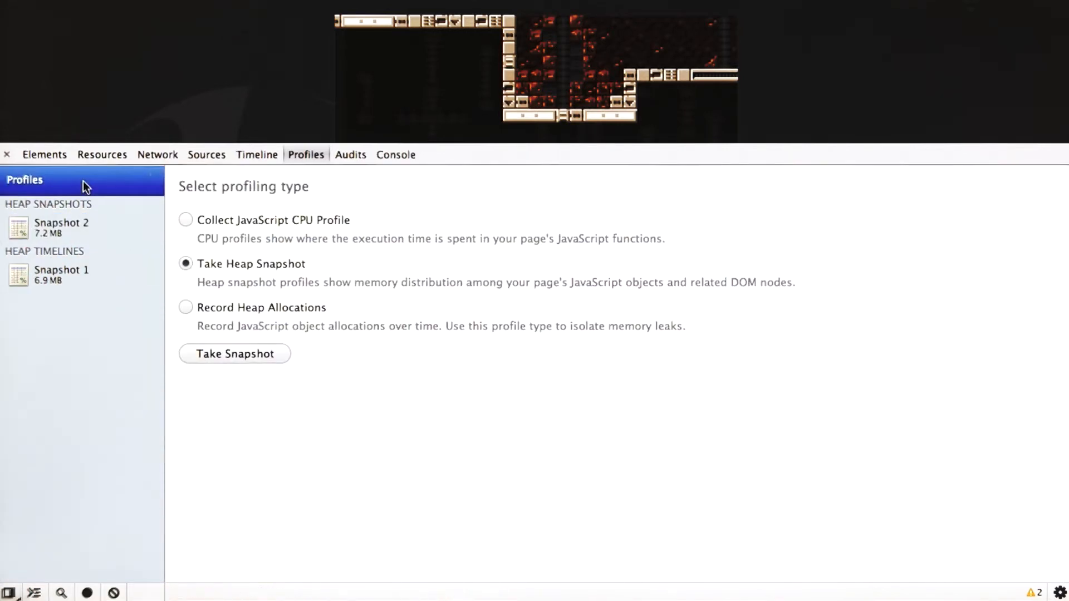
click(234, 353)
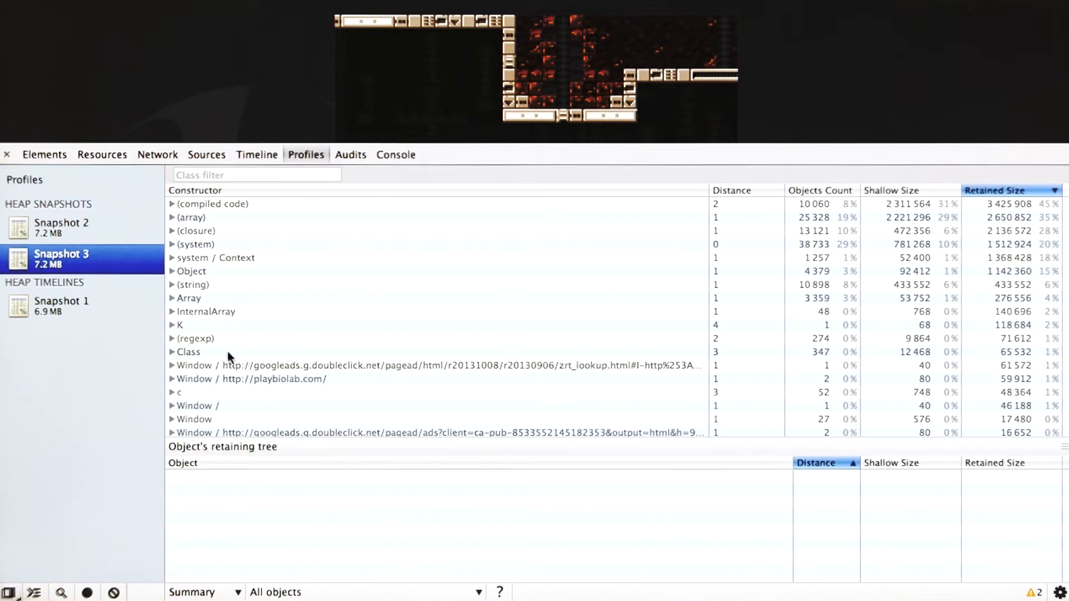
mouse_move(114, 242)
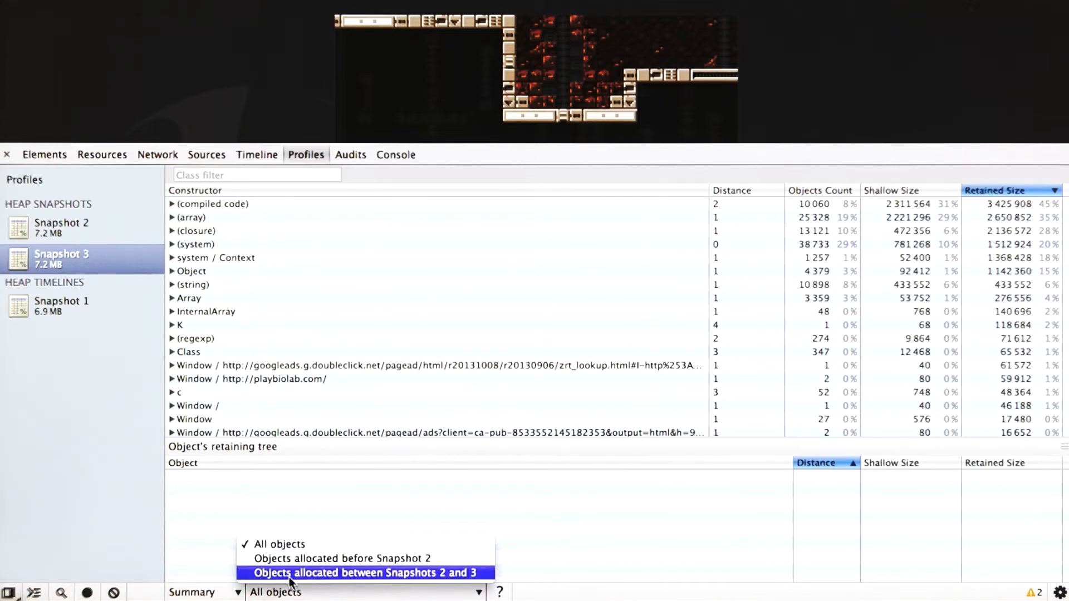
Step: Filter Snapshot 3's summary to 'Objects allocated between Snapshots 2 and 3'
click(365, 573)
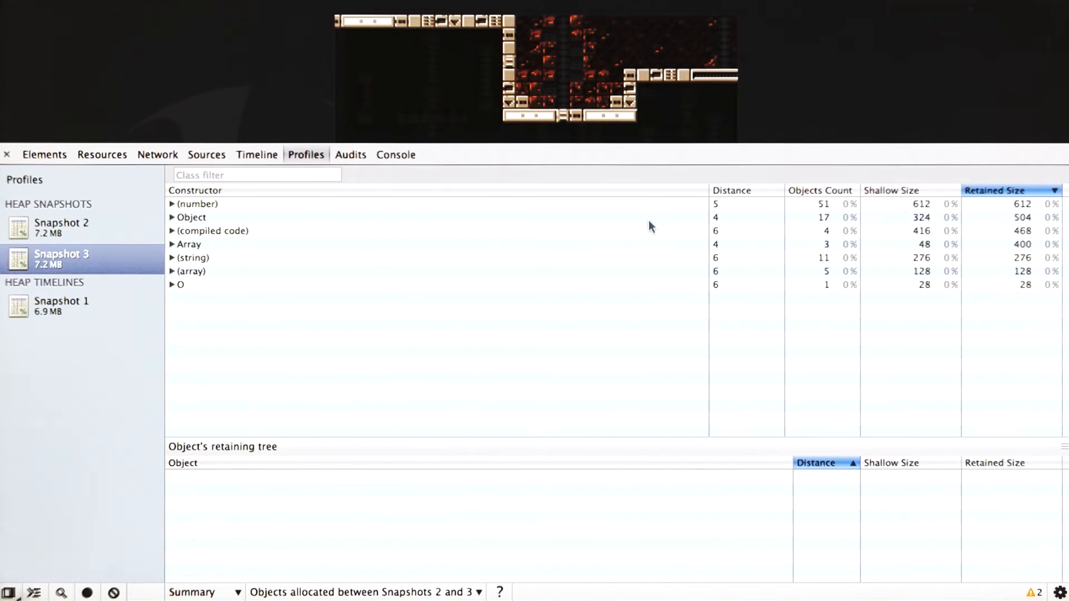
mouse_move(321, 267)
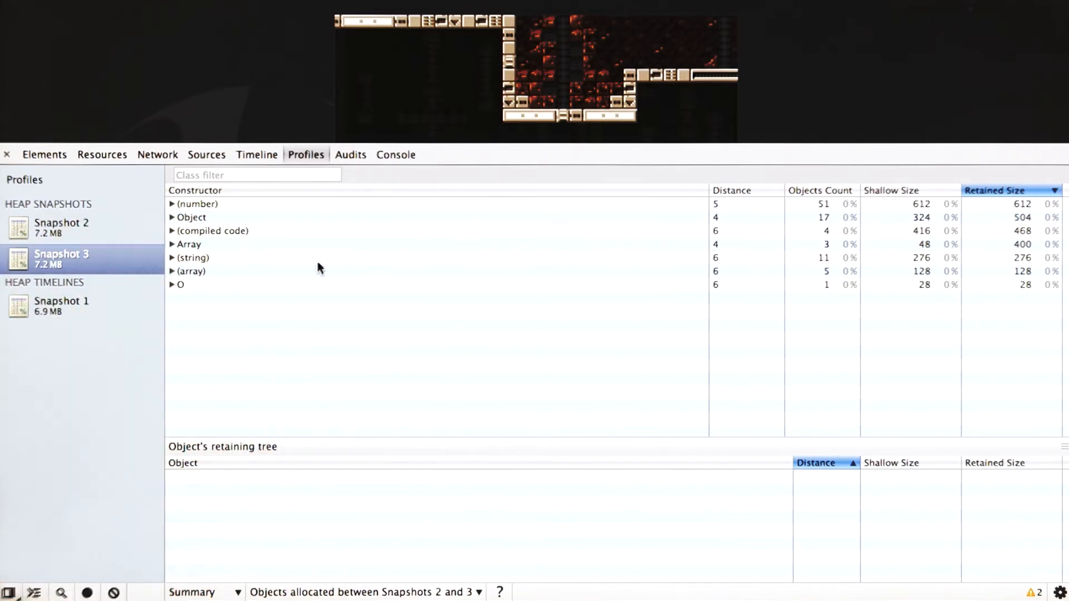
click(171, 203)
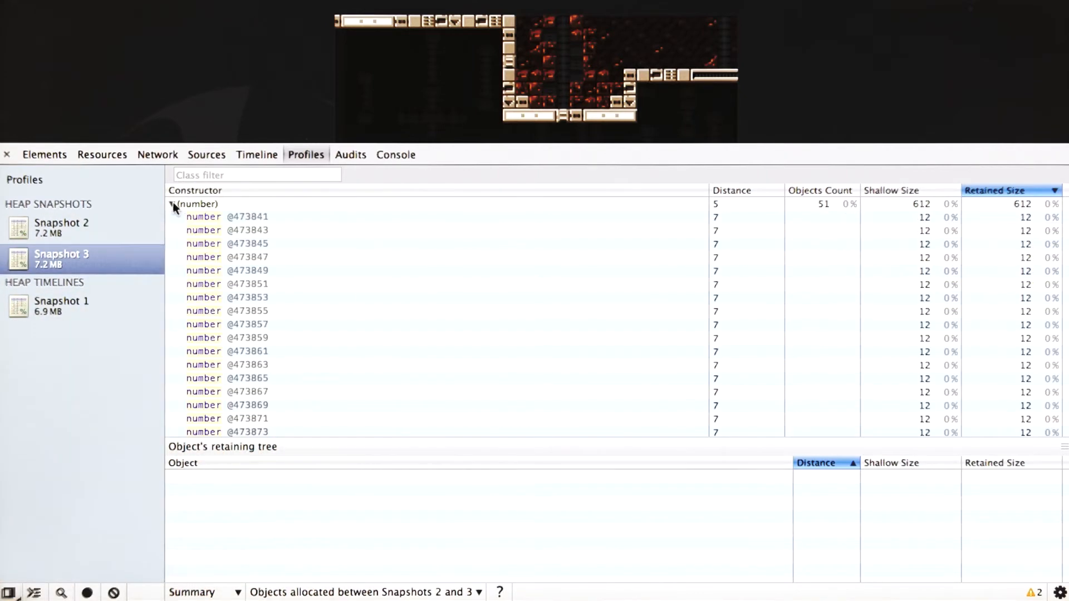
click(246, 244)
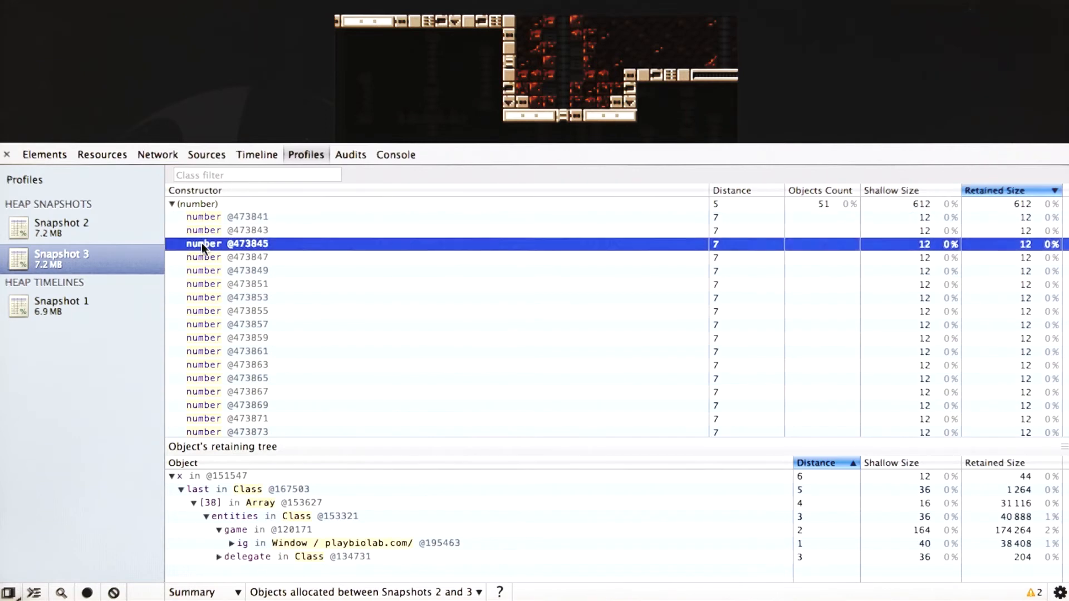
click(227, 257)
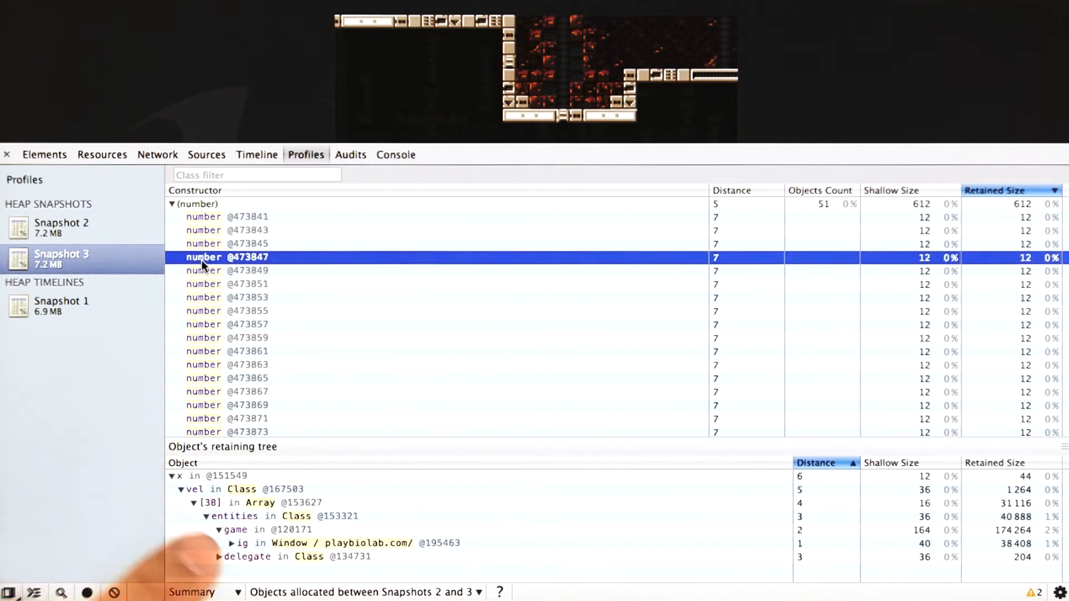